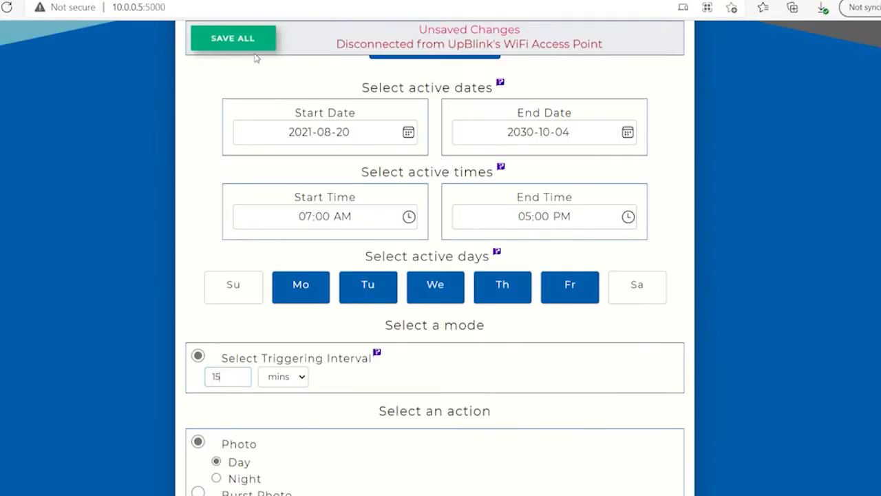
Step: Save the weekday 07:00 AM–05:00 PM, 15-minute interval schedule with SAVE ALL
{"action": "left_click", "coordinate": [232, 38]}
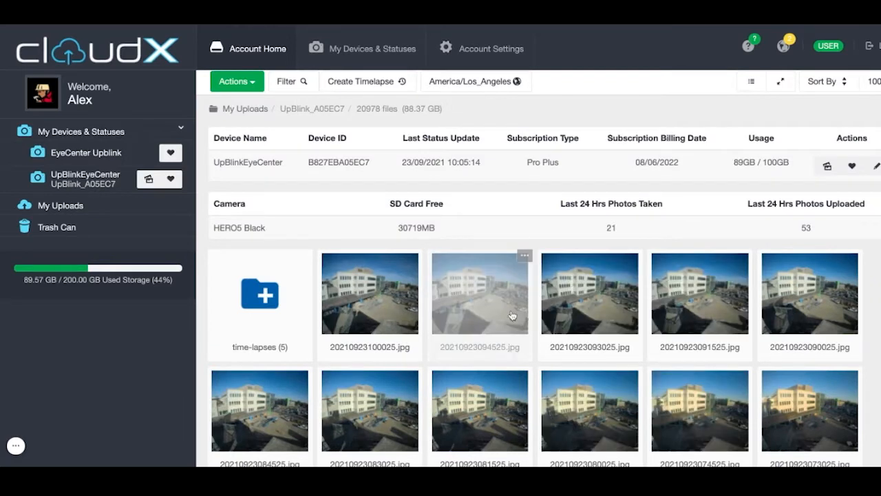
{"action": "left_click", "coordinate": [369, 293]}
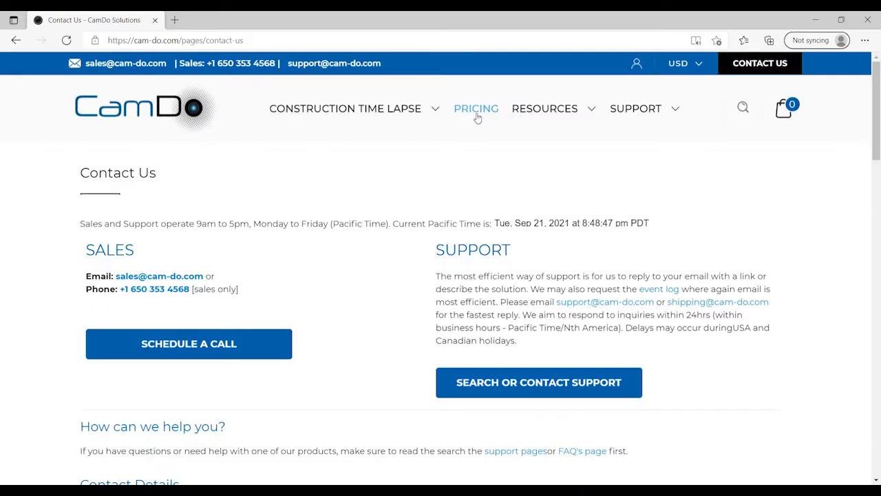
Step: Open CamDo's Resources page and scroll the product tiles down to the footer
{"action": "left_click", "coordinate": [545, 108]}
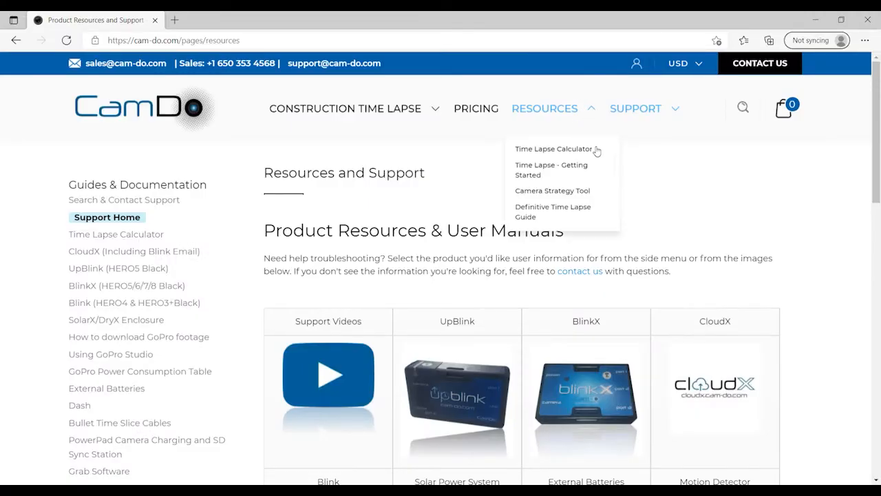
{"action": "mouse_move", "coordinate": [590, 236]}
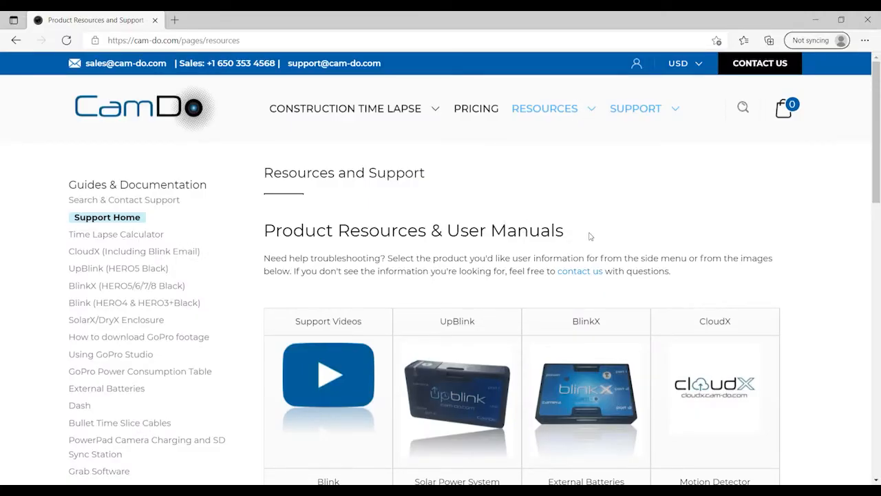
{"action": "scroll", "scroll_direction": "down", "scroll_amount": 3}
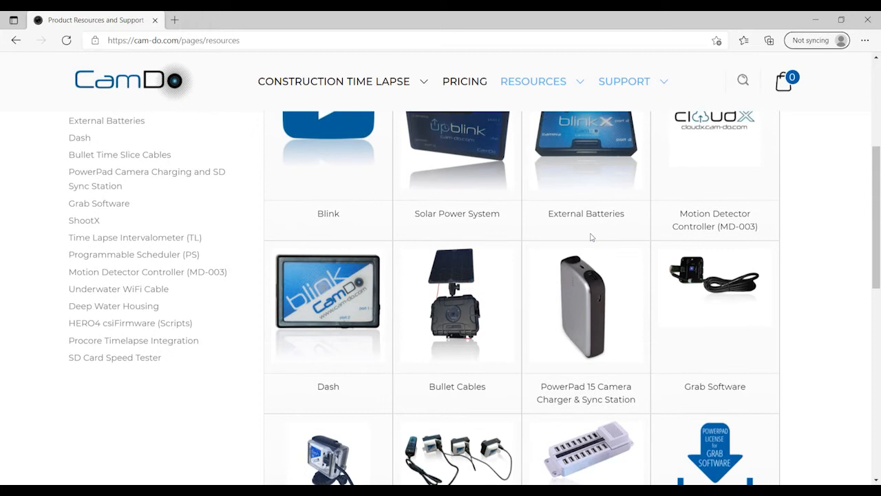
{"action": "scroll", "scroll_direction": "down", "scroll_amount": 3}
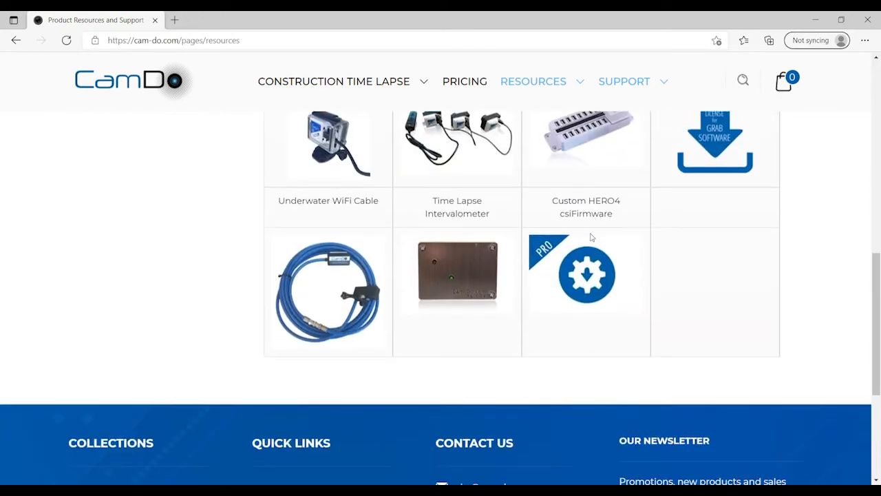